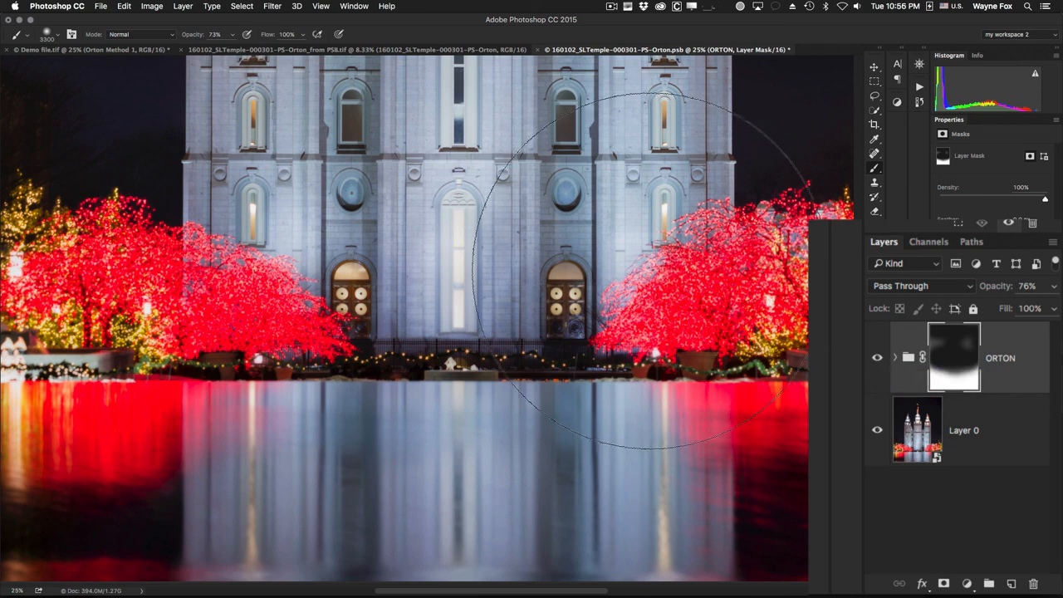
- Bring the Demo file.tif aspen forest document forward via its document tab
left_click(83, 60)
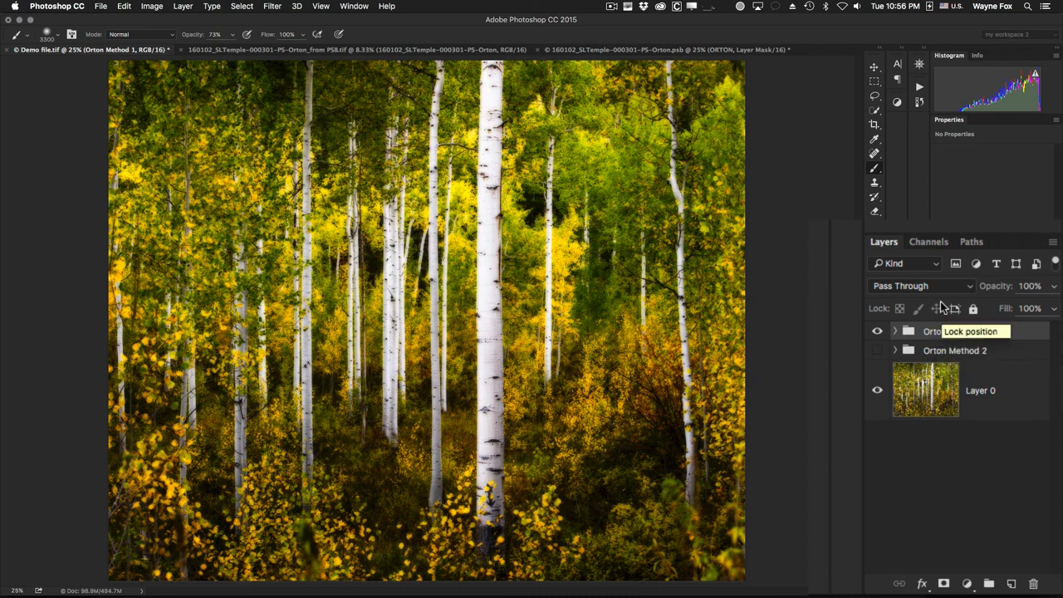
left_click(928, 240)
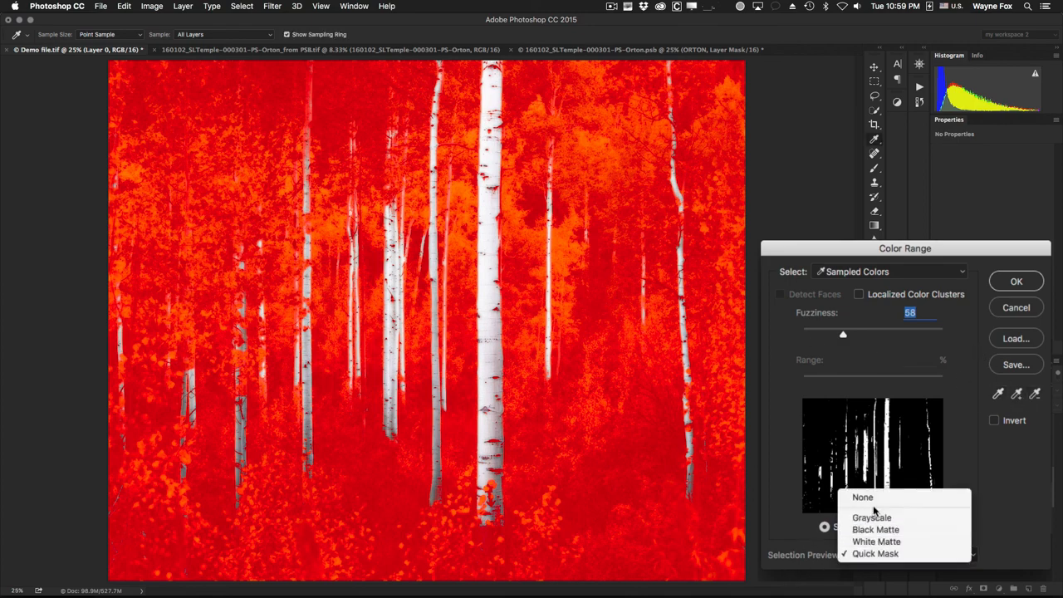
- Set the Color Range Selection Preview to None so the photo shows without the red overlay
left_click(860, 499)
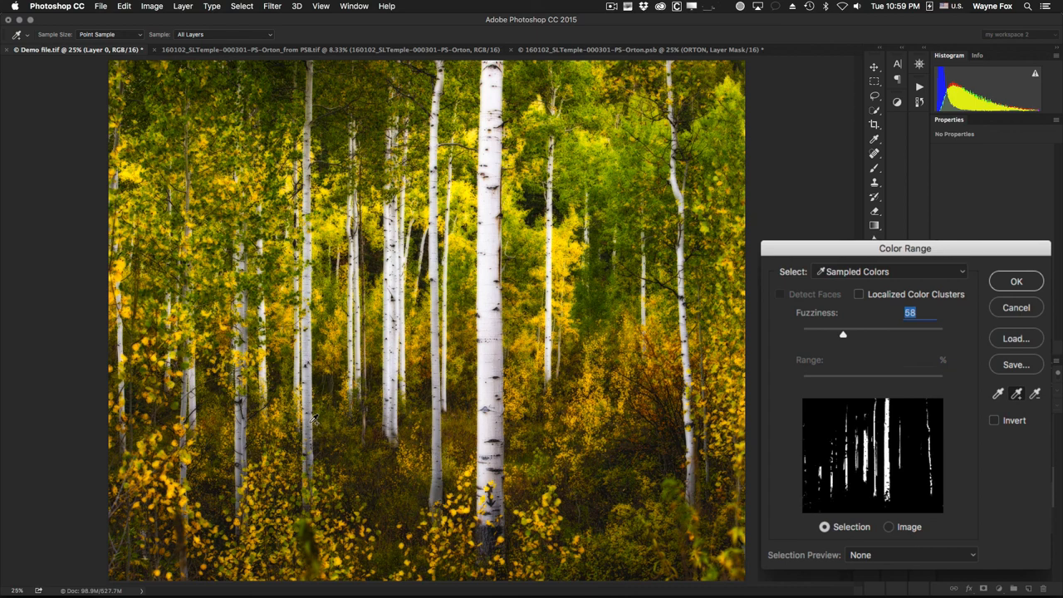